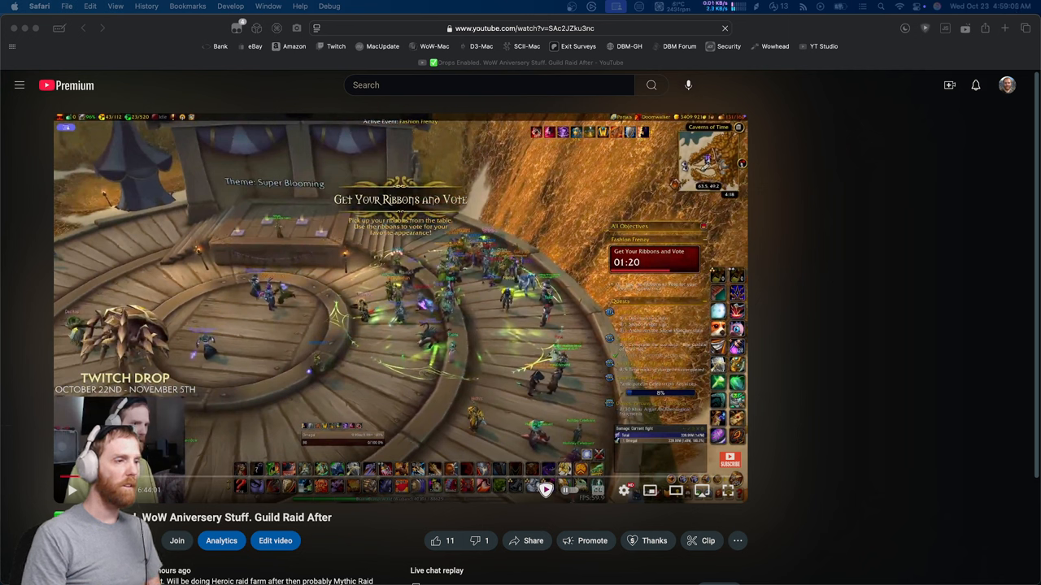
{"action": "mouse_move", "coordinate": [468, 260]}
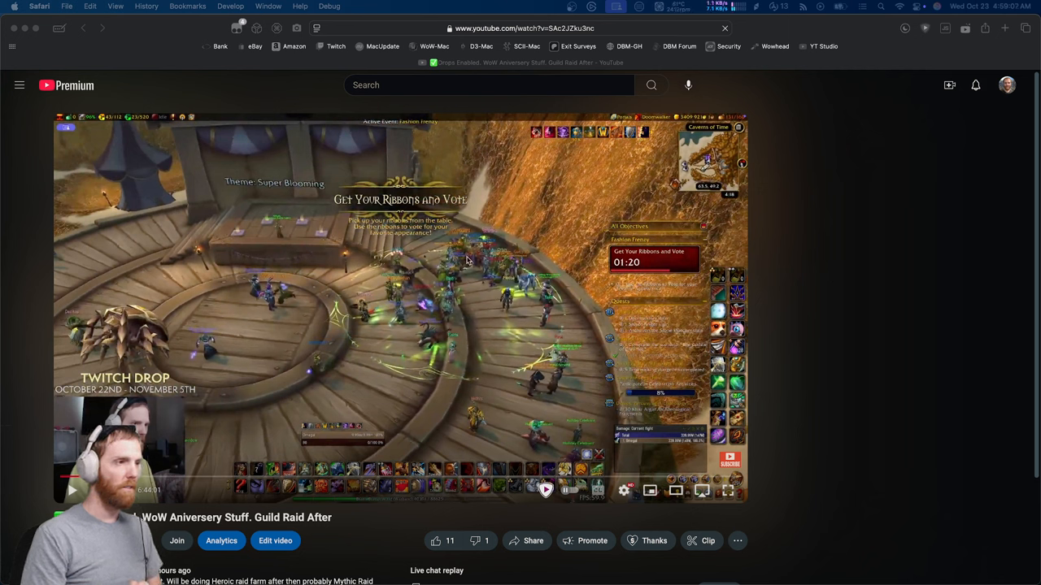
Expand the 'Drops Enabled. WoW Aniversary Stuff. Guild Raid After' stream replay to fullscreen
{"action": "left_click", "coordinate": [479, 84]}
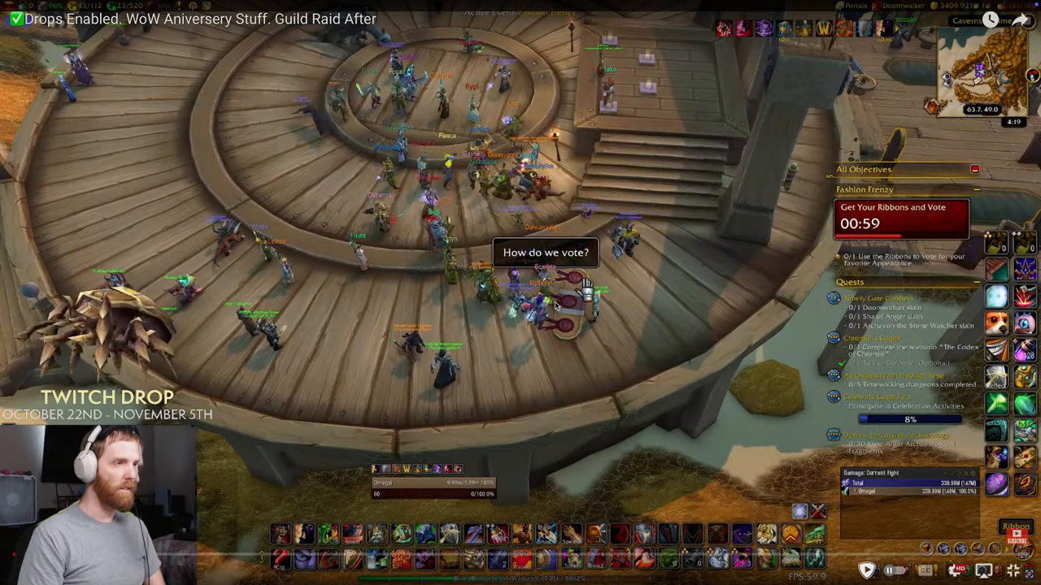
{"action": "mouse_move", "coordinate": [478, 171]}
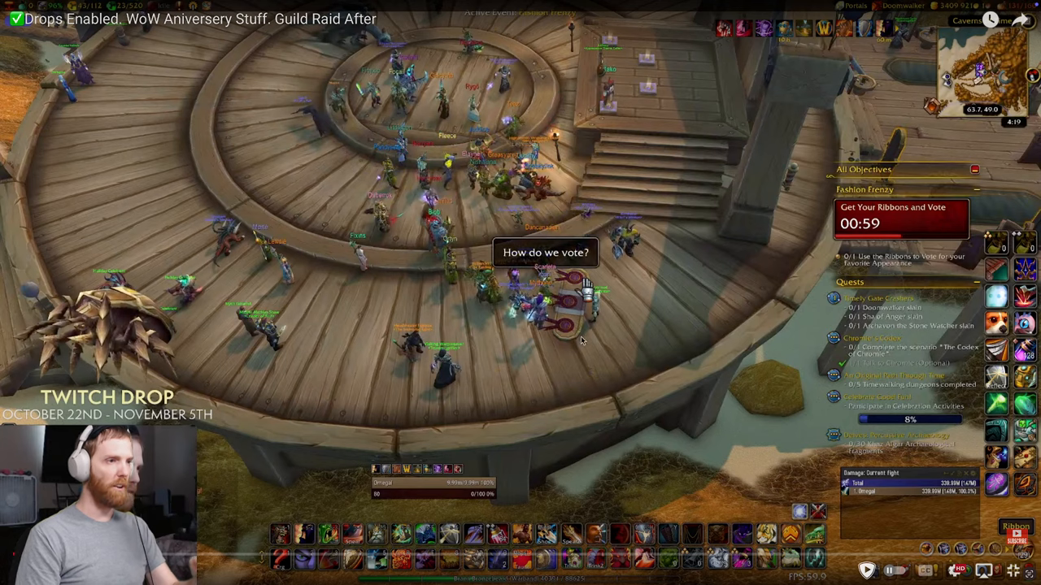
{"action": "mouse_move", "coordinate": [637, 280]}
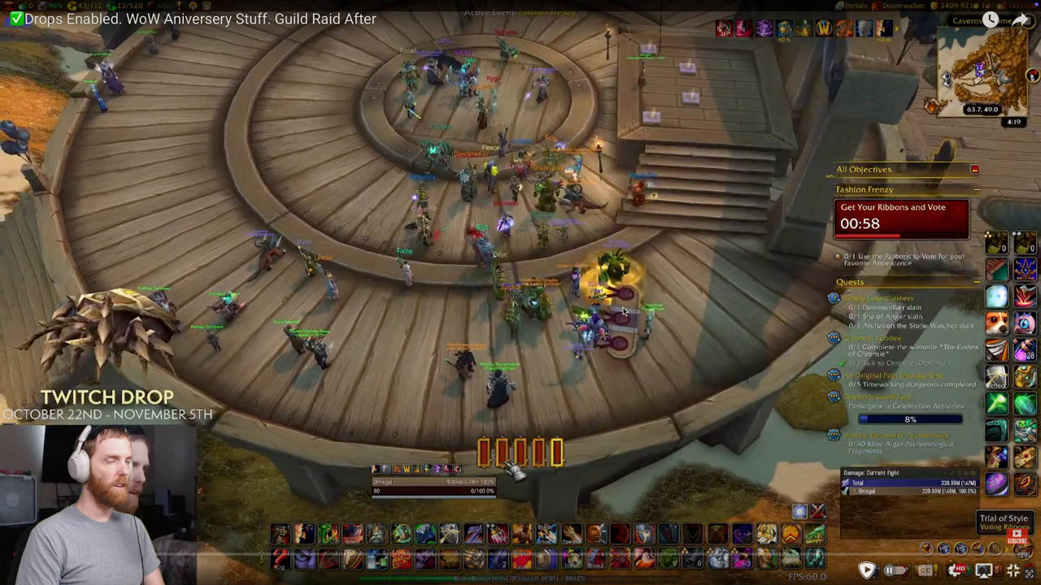
{"action": "mouse_move", "coordinate": [732, 284]}
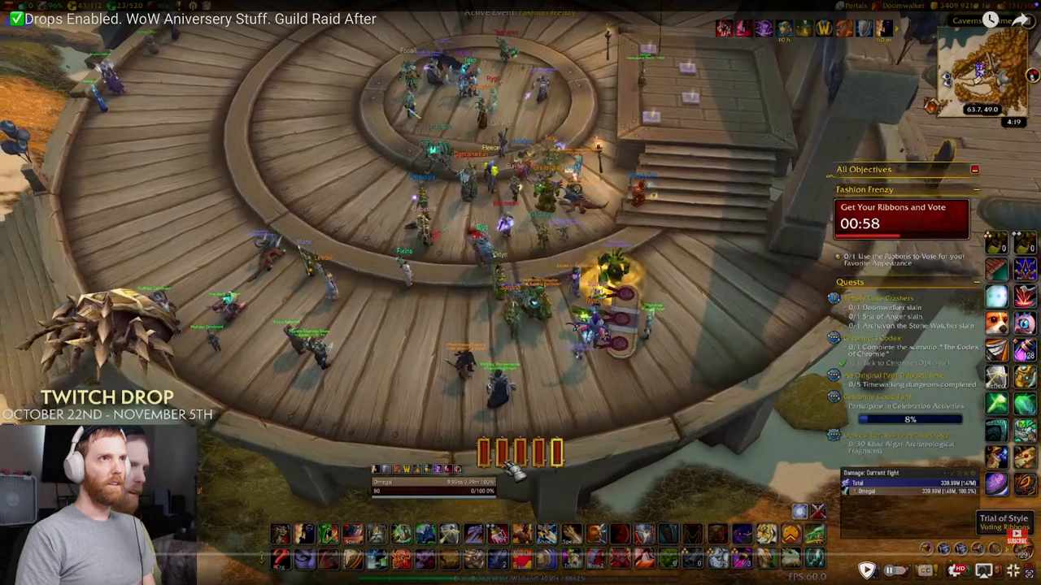
{"action": "mouse_move", "coordinate": [473, 125]}
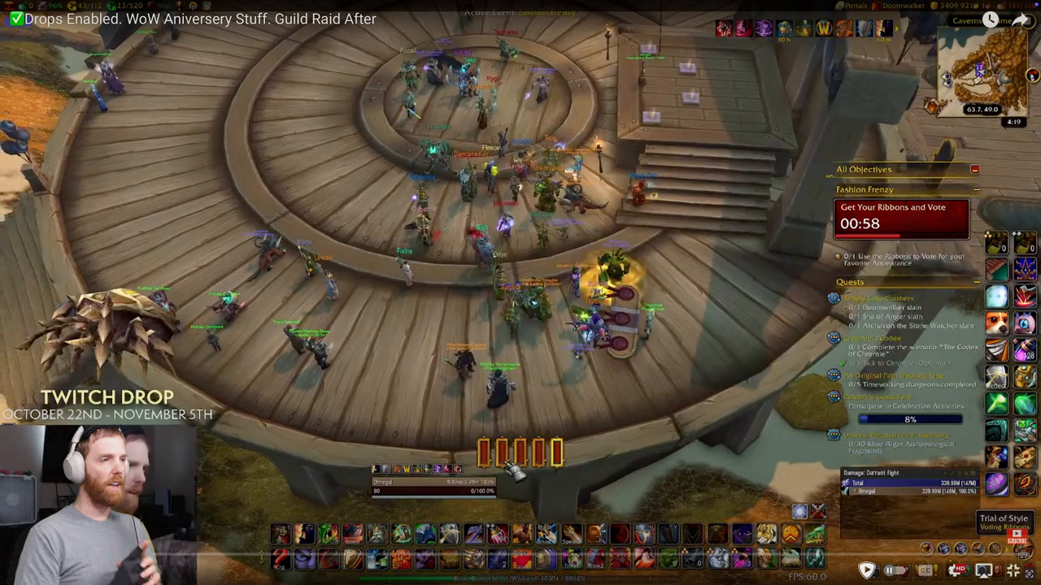
{"action": "mouse_move", "coordinate": [756, 98]}
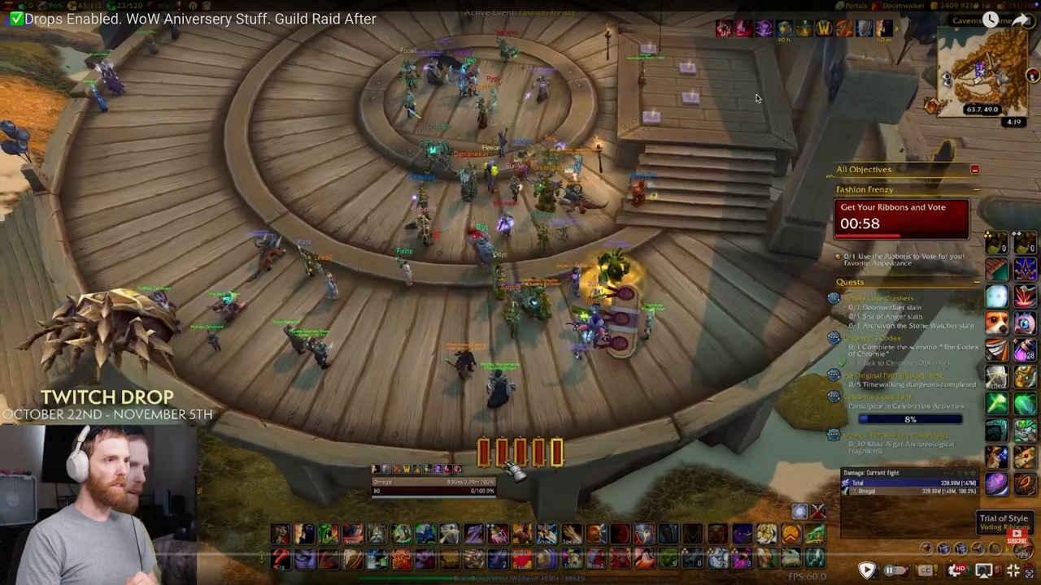
{"action": "mouse_move", "coordinate": [514, 56]}
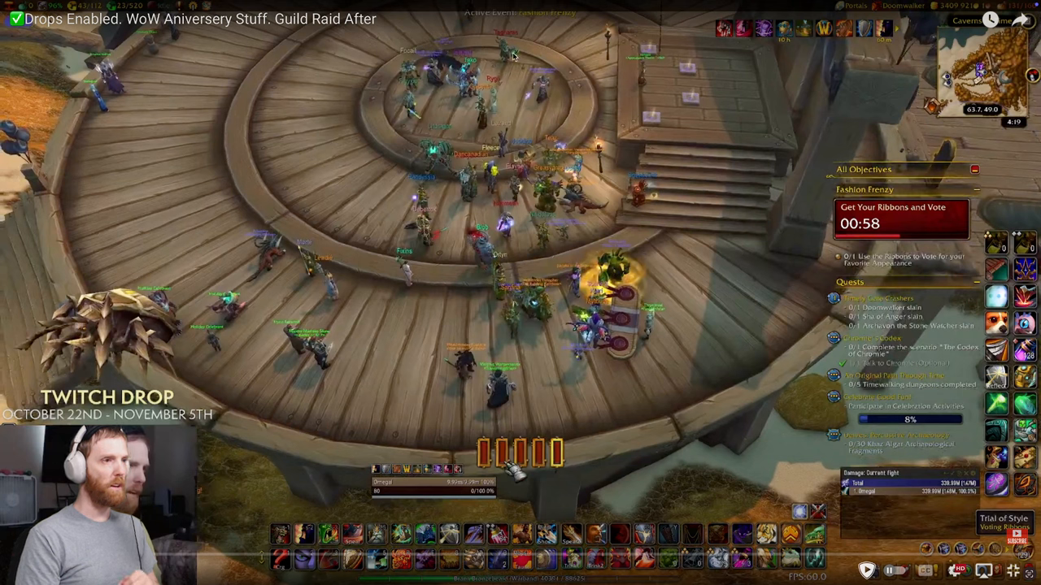
{"action": "mouse_move", "coordinate": [651, 147]}
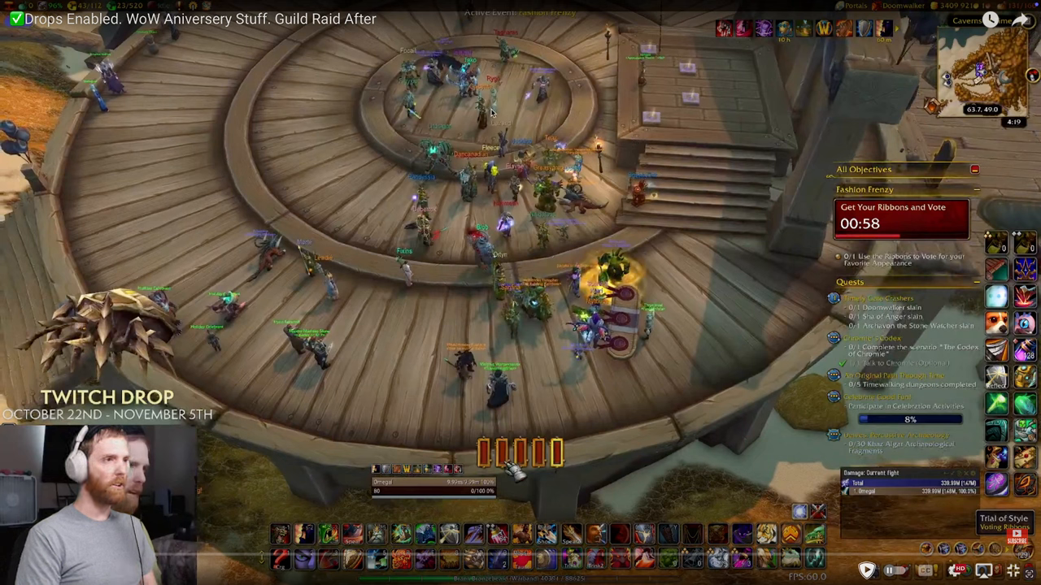
{"action": "mouse_move", "coordinate": [677, 134]}
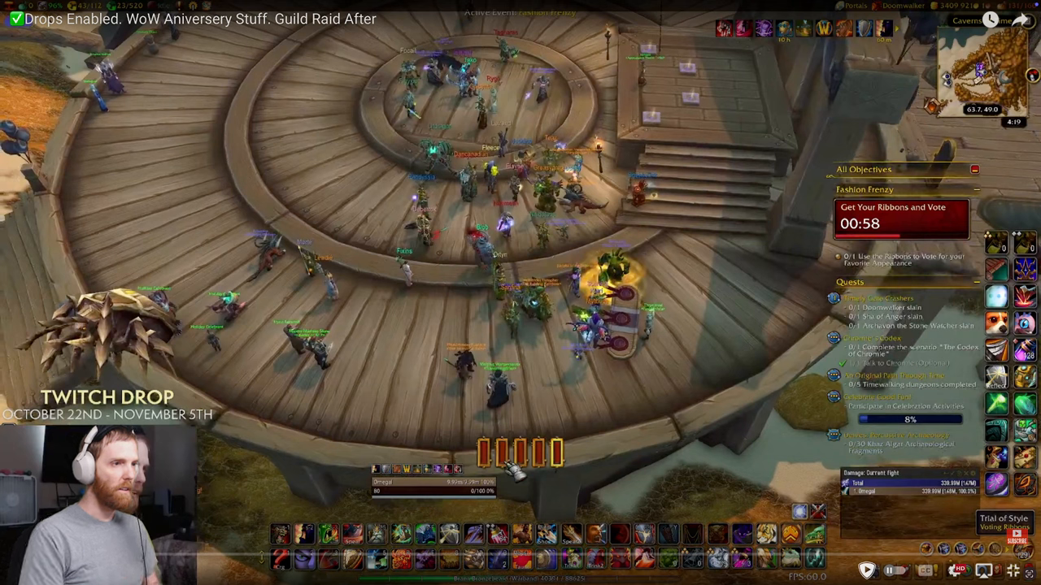
{"action": "mouse_move", "coordinate": [626, 327]}
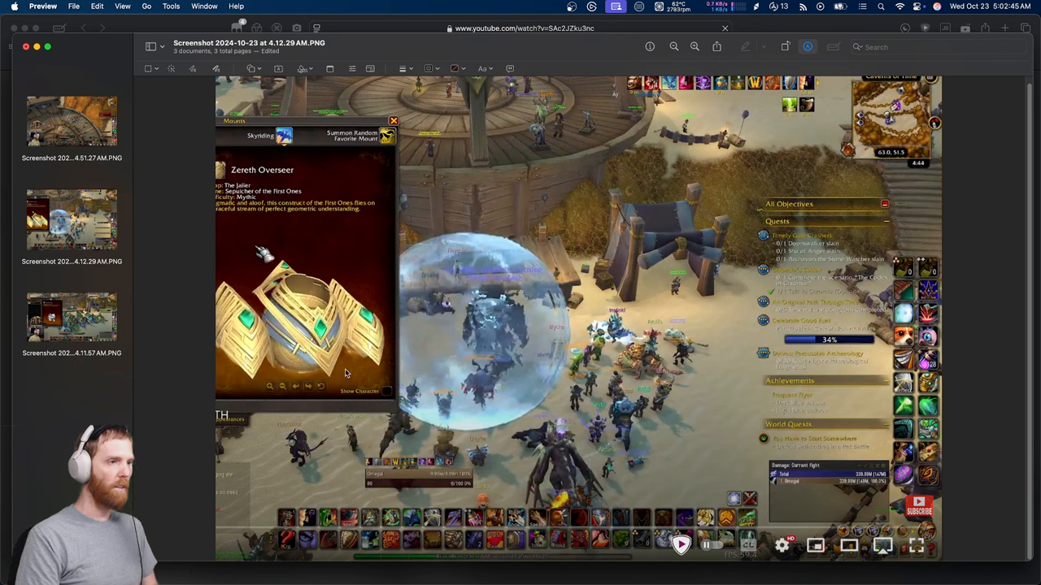
{"action": "mouse_move", "coordinate": [561, 391]}
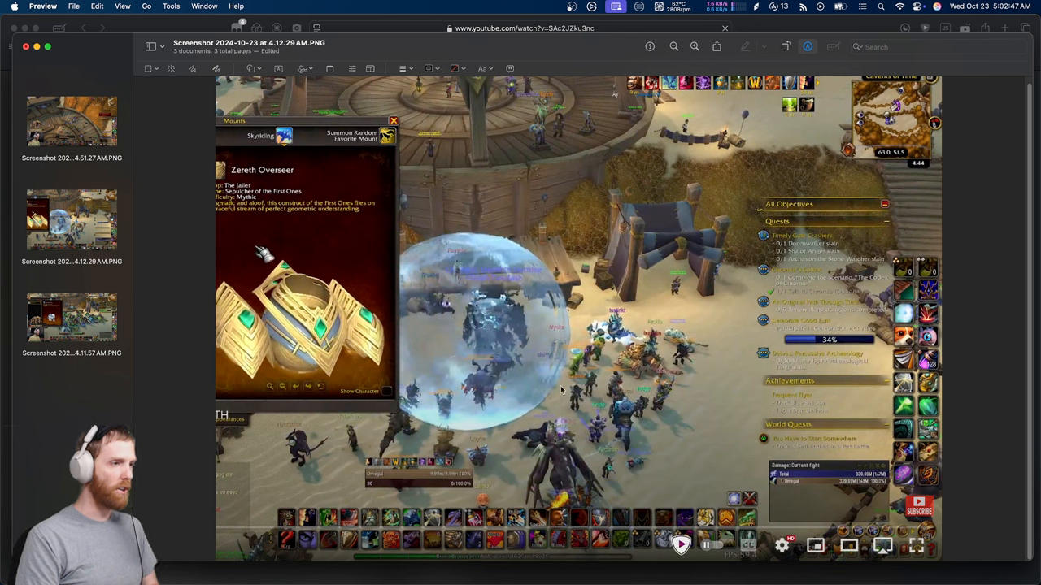
{"action": "mouse_move", "coordinate": [460, 364]}
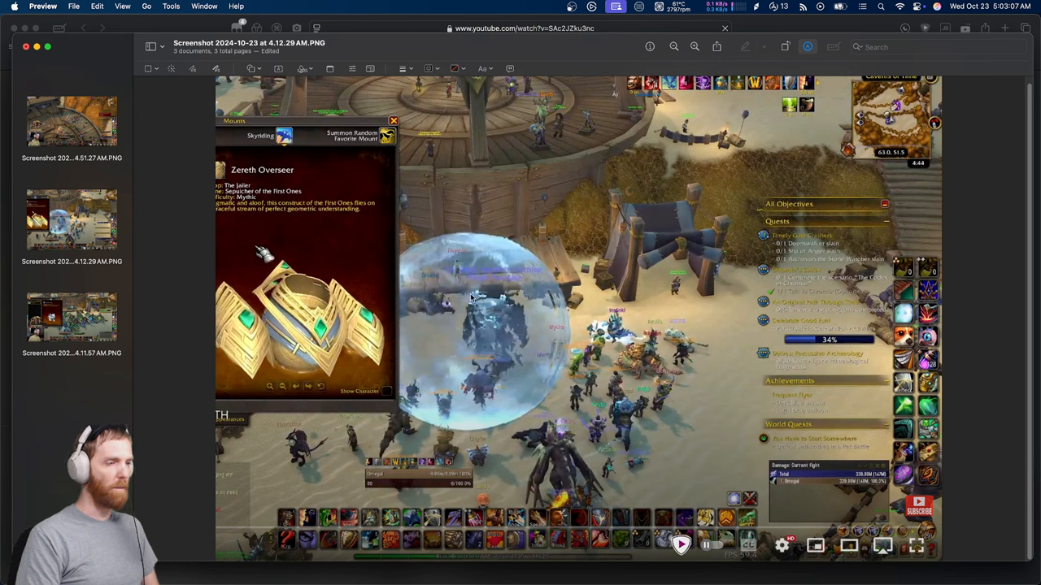
{"action": "mouse_move", "coordinate": [506, 339]}
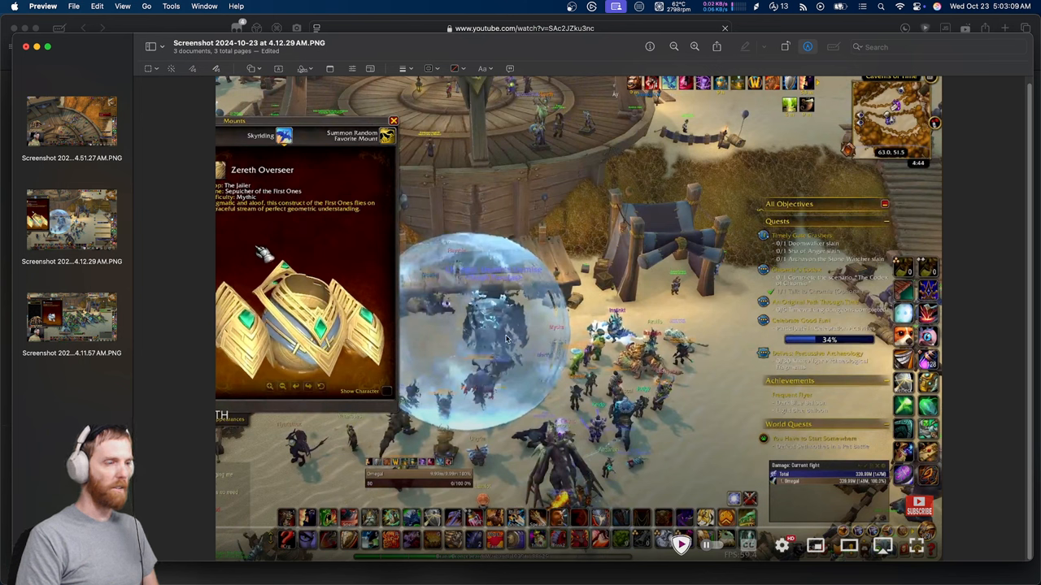
{"action": "mouse_move", "coordinate": [510, 342]}
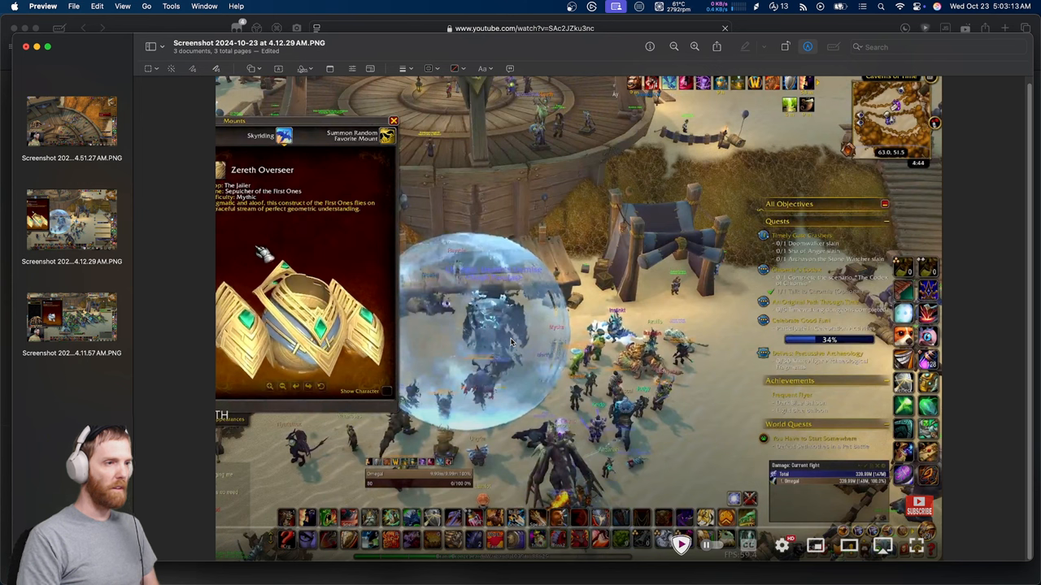
{"action": "mouse_move", "coordinate": [657, 395]}
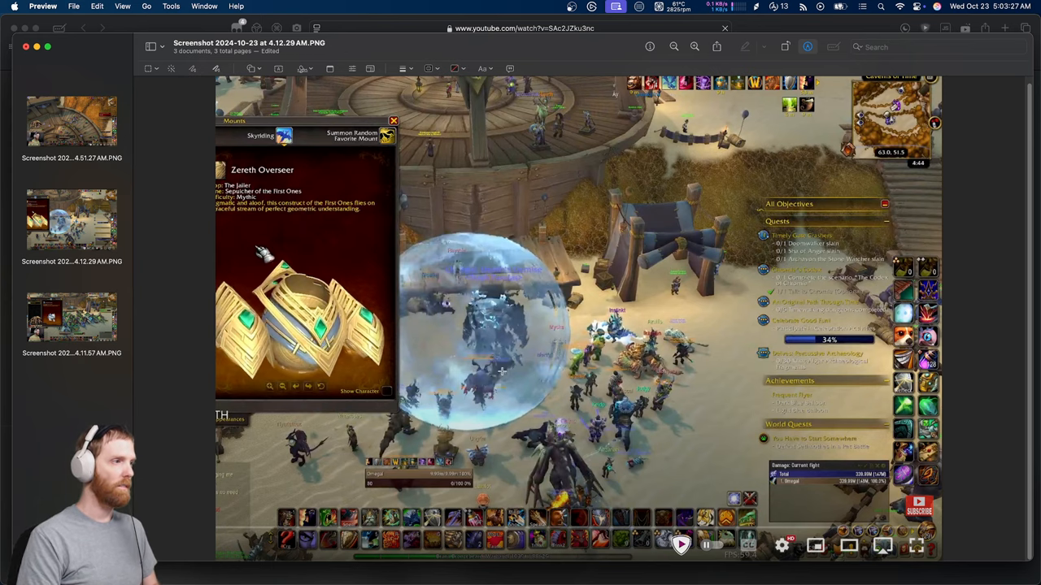
Select the second sidebar thumbnail to view the Silverwind Larion mount screenshot
{"action": "left_click", "coordinate": [71, 317]}
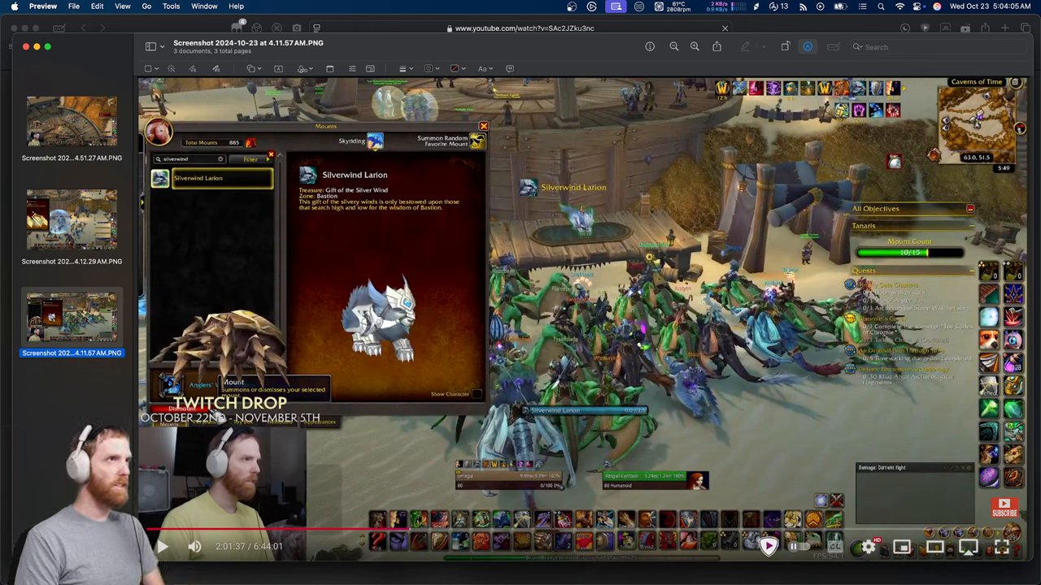
{"action": "mouse_move", "coordinate": [704, 186]}
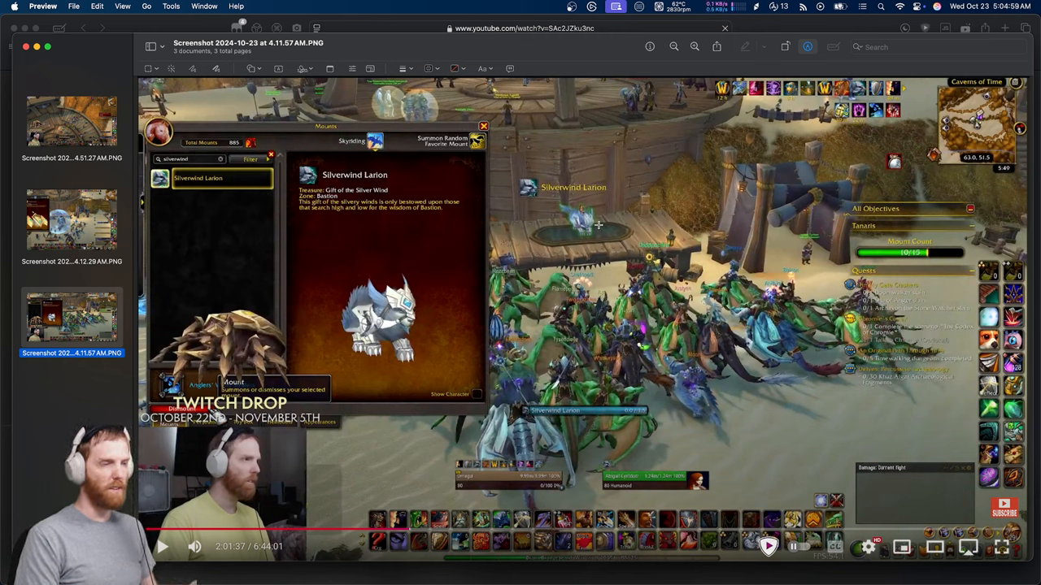
{"action": "mouse_move", "coordinate": [612, 208]}
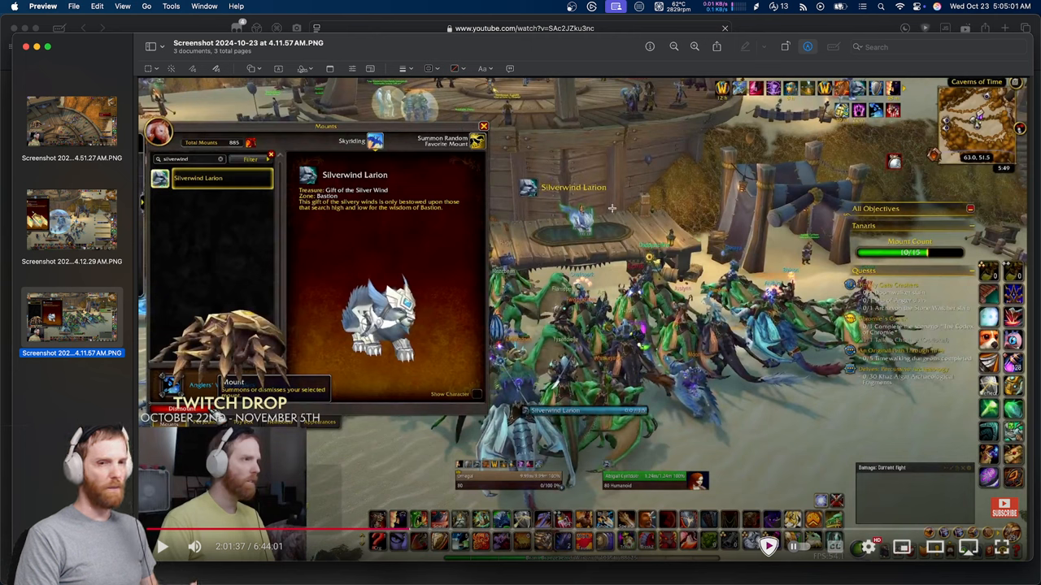
{"action": "mouse_move", "coordinate": [602, 213]}
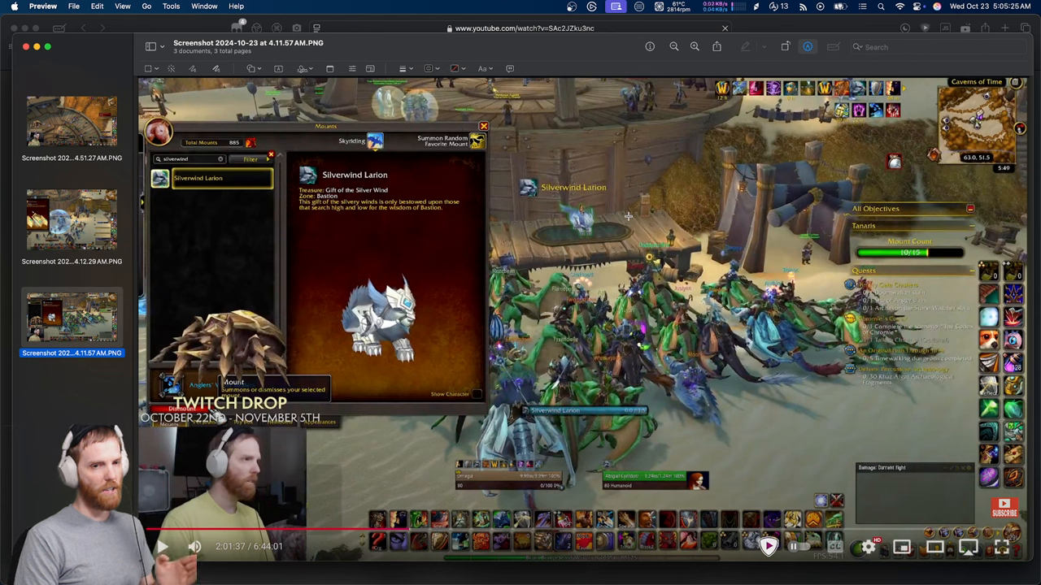
{"action": "mouse_move", "coordinate": [631, 217]}
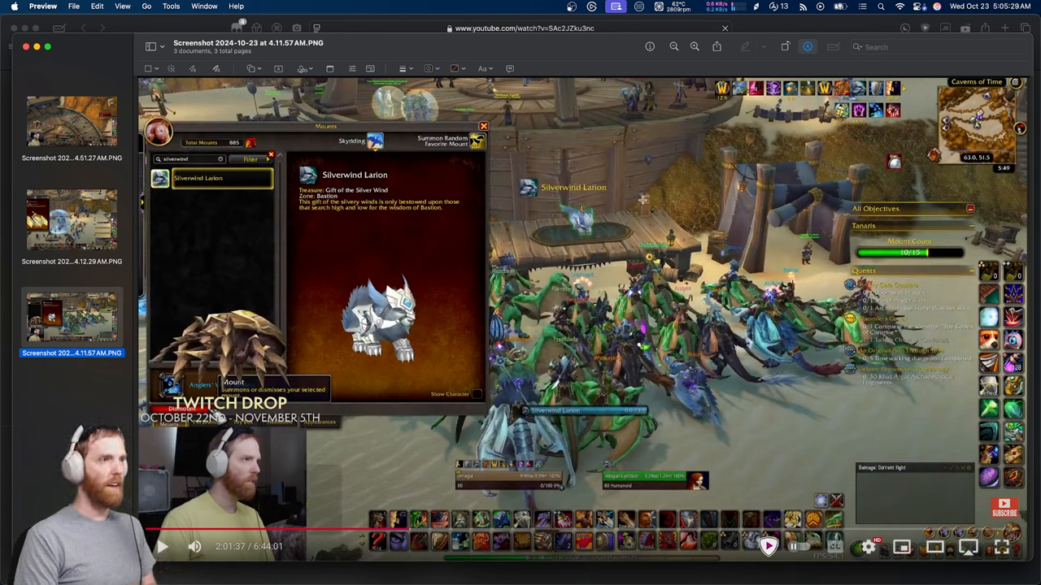
{"action": "mouse_move", "coordinate": [814, 31]}
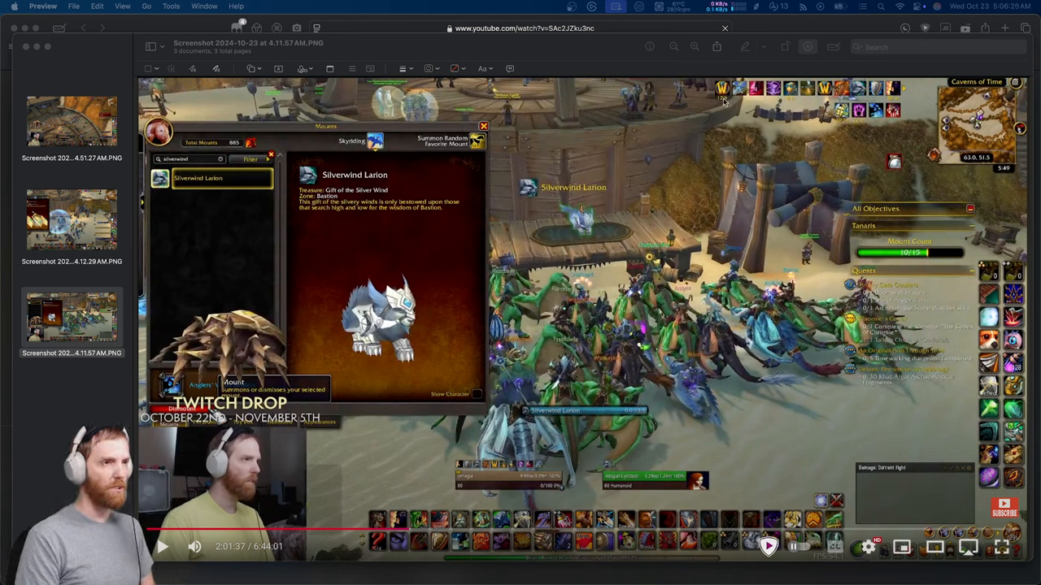
{"action": "mouse_move", "coordinate": [686, 71]}
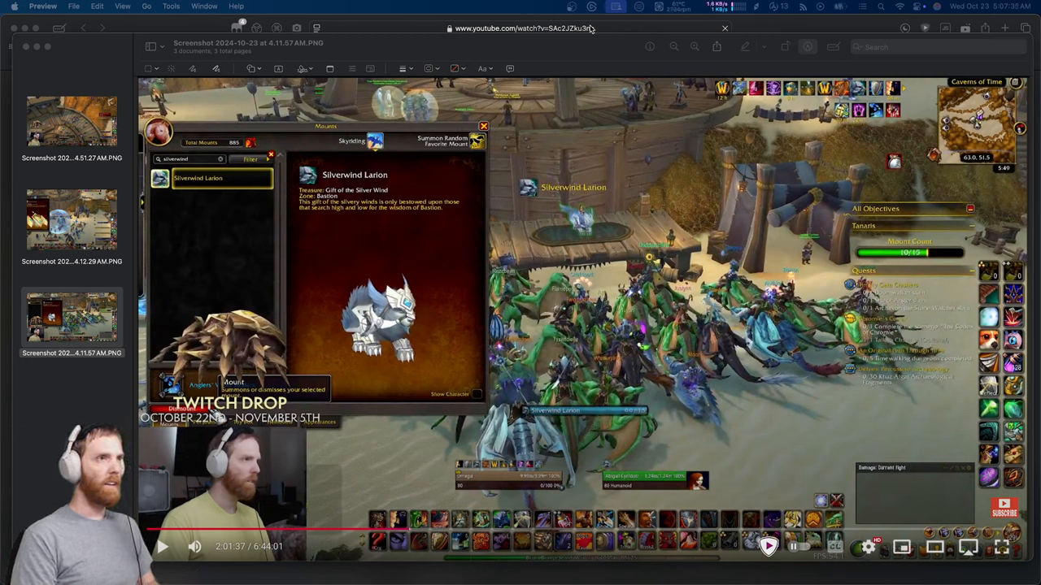
{"action": "mouse_move", "coordinate": [634, 312]}
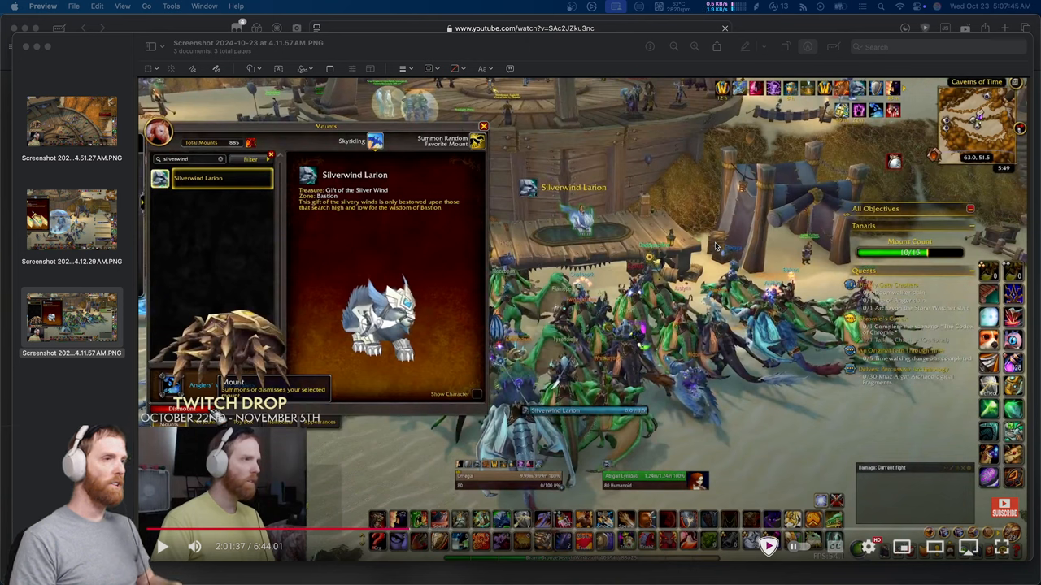
{"action": "mouse_move", "coordinate": [549, 236]}
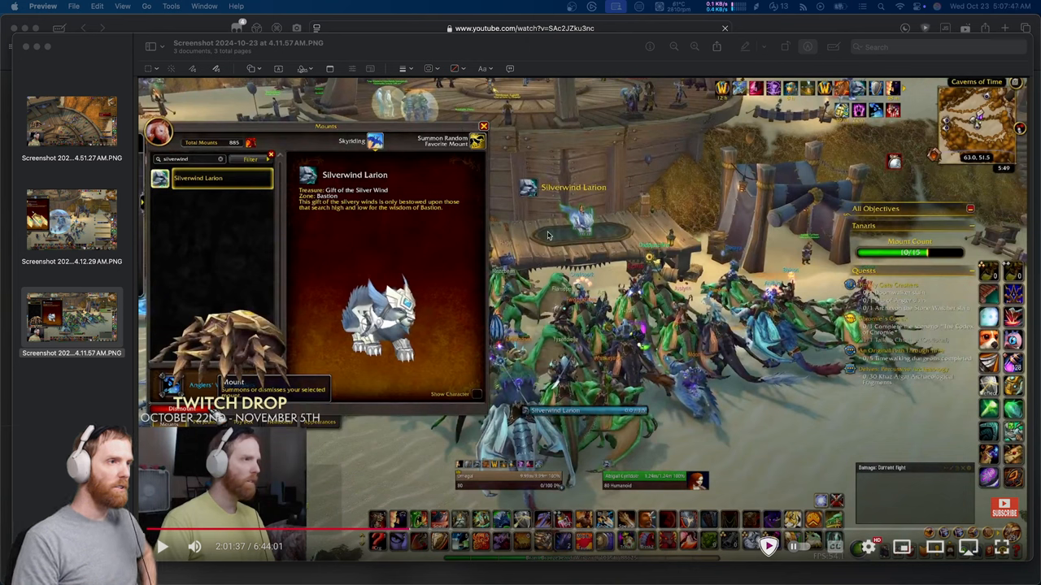
{"action": "mouse_move", "coordinate": [592, 236]}
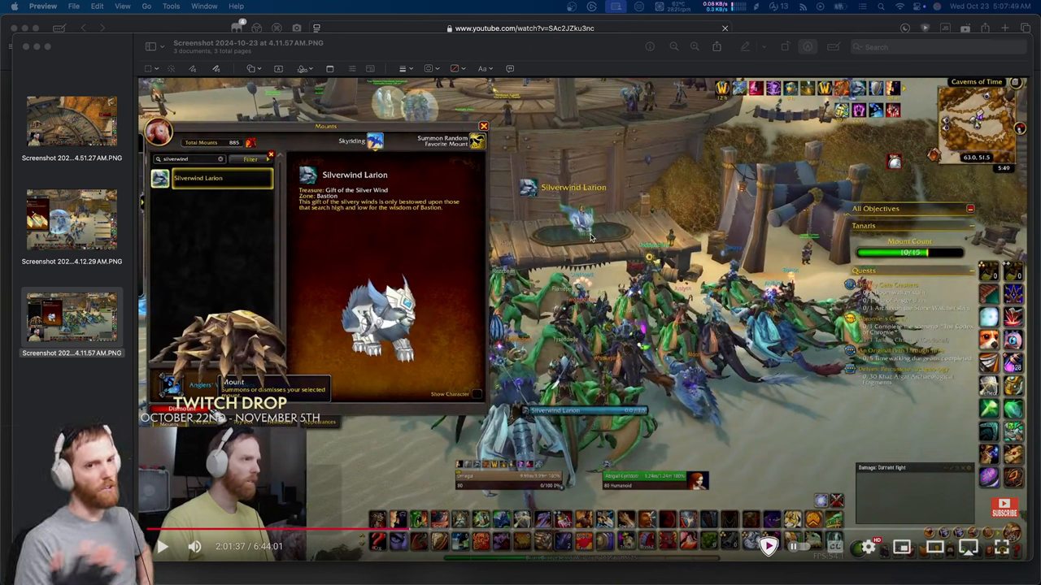
{"action": "mouse_move", "coordinate": [705, 361]}
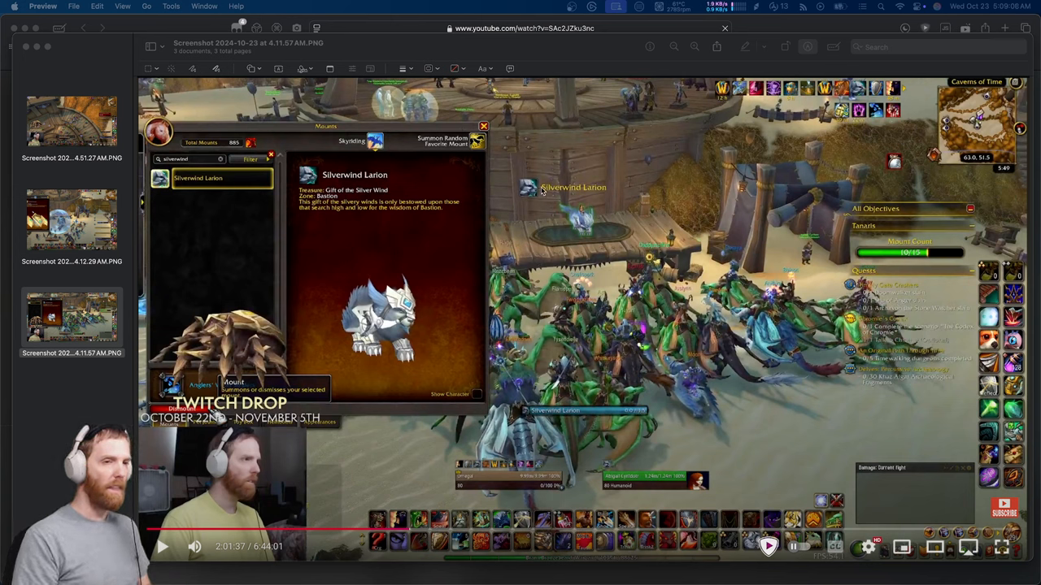
{"action": "mouse_move", "coordinate": [570, 304]}
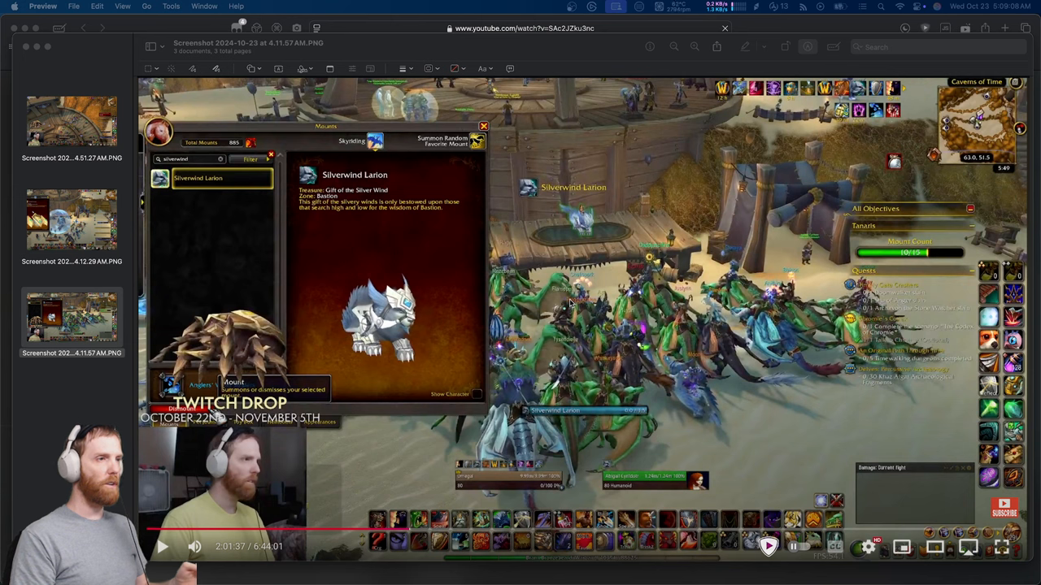
{"action": "mouse_move", "coordinate": [610, 282]}
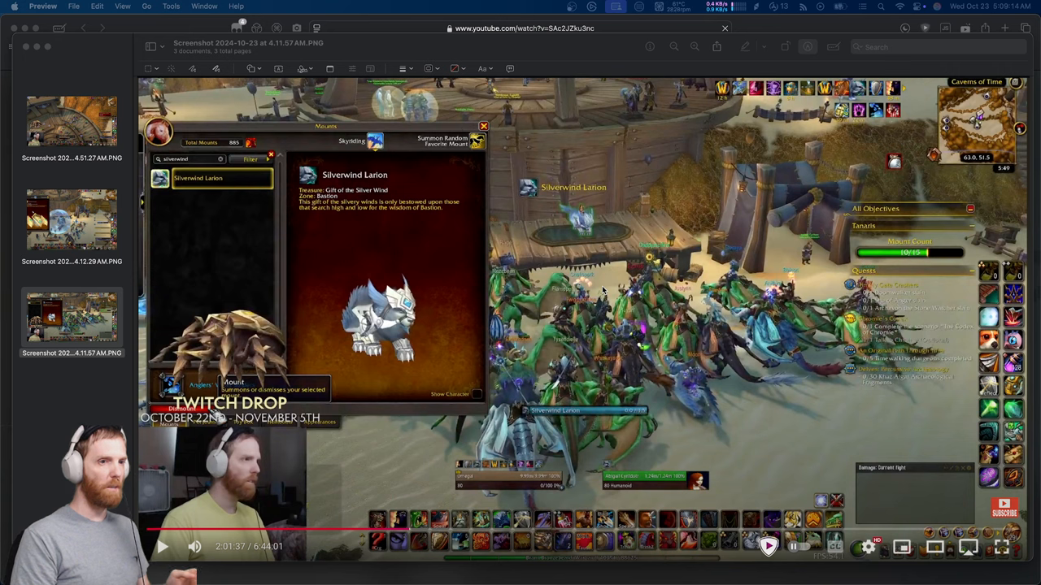
{"action": "mouse_move", "coordinate": [873, 191]}
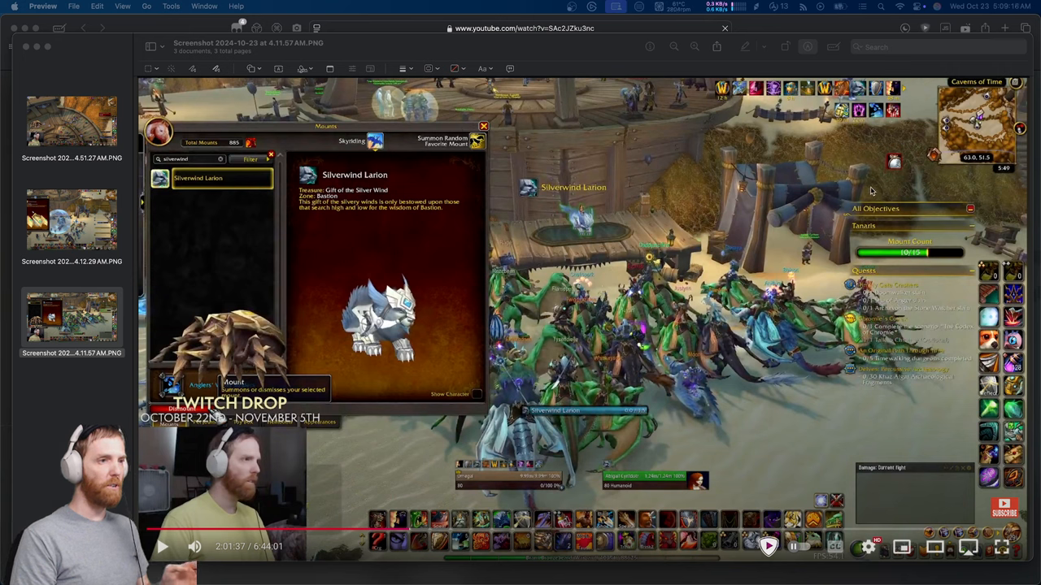
{"action": "mouse_move", "coordinate": [705, 228]}
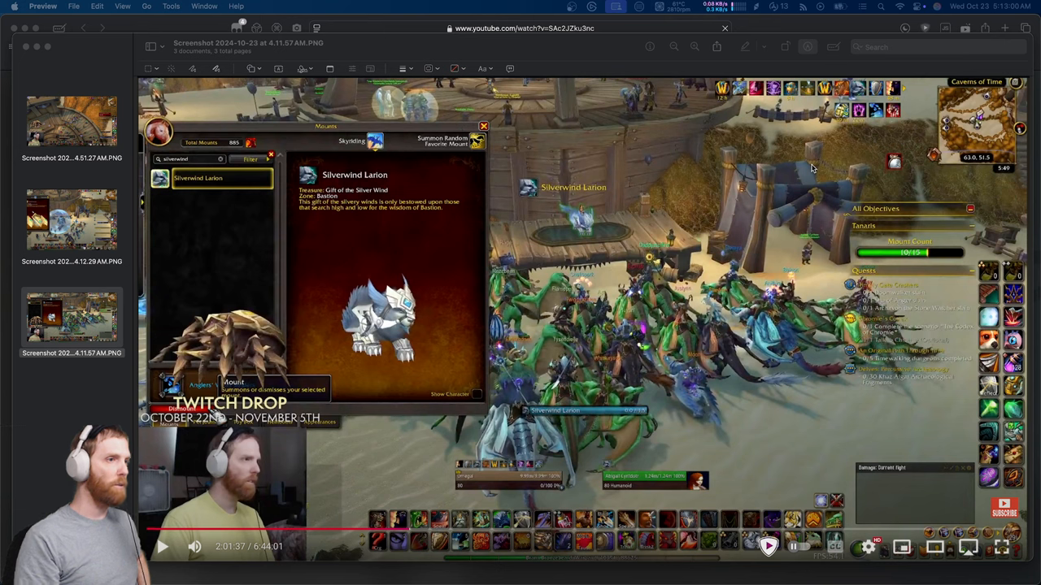
{"action": "mouse_move", "coordinate": [776, 151]}
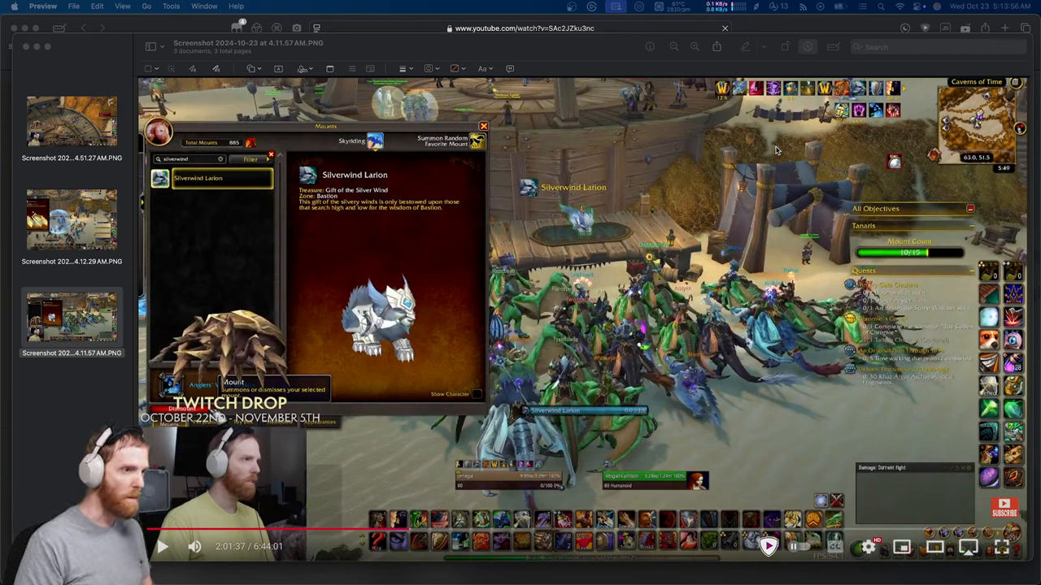
{"action": "mouse_move", "coordinate": [731, 161]}
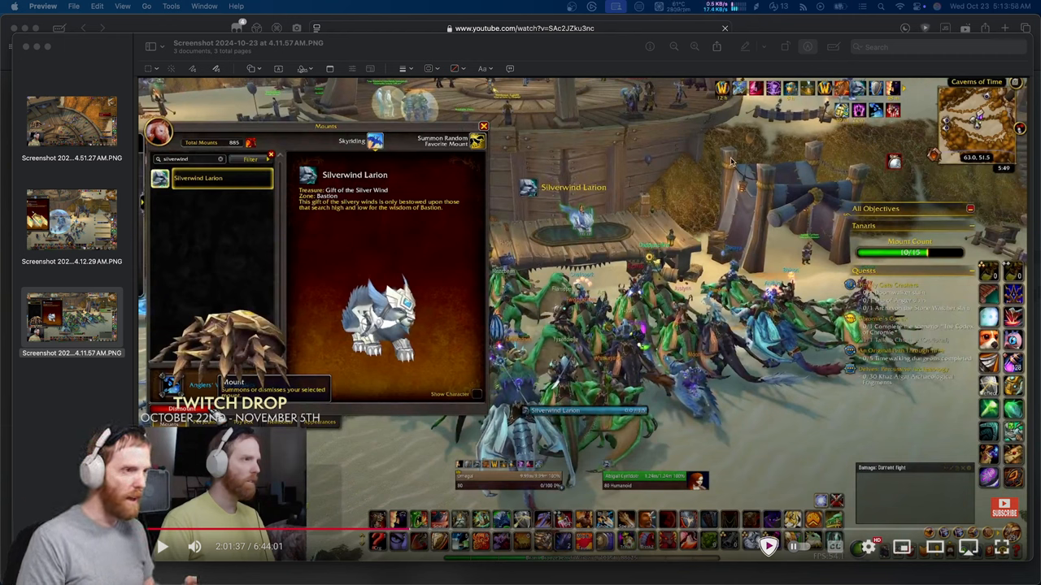
{"action": "mouse_move", "coordinate": [638, 177]}
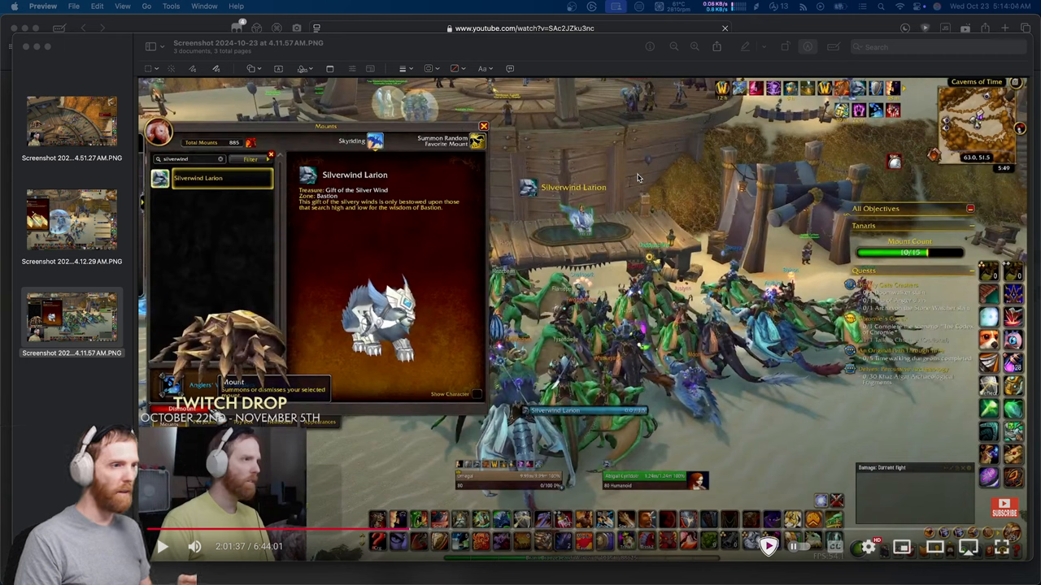
{"action": "mouse_move", "coordinate": [623, 178]}
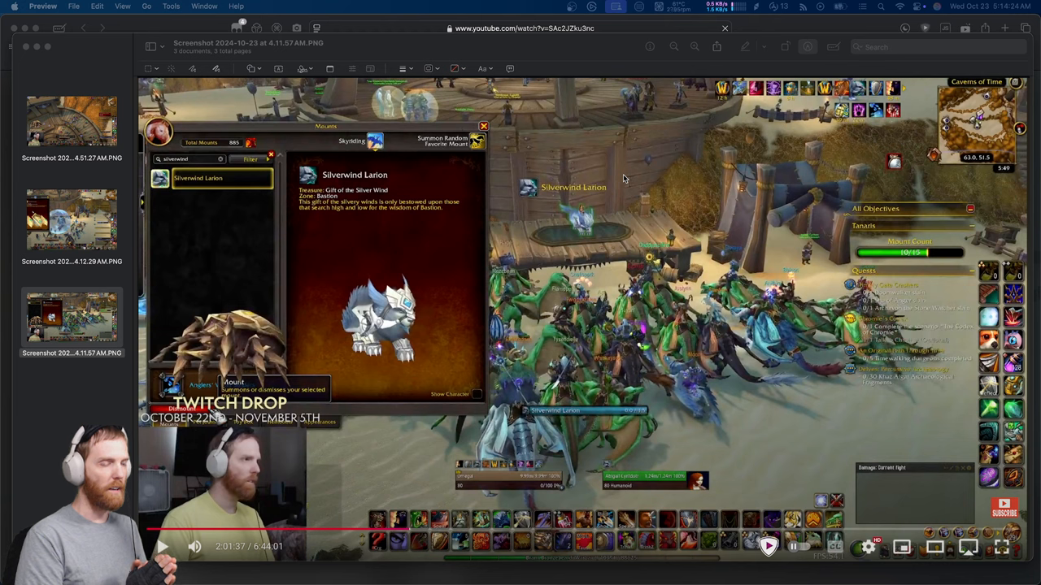
{"action": "mouse_move", "coordinate": [718, 129]}
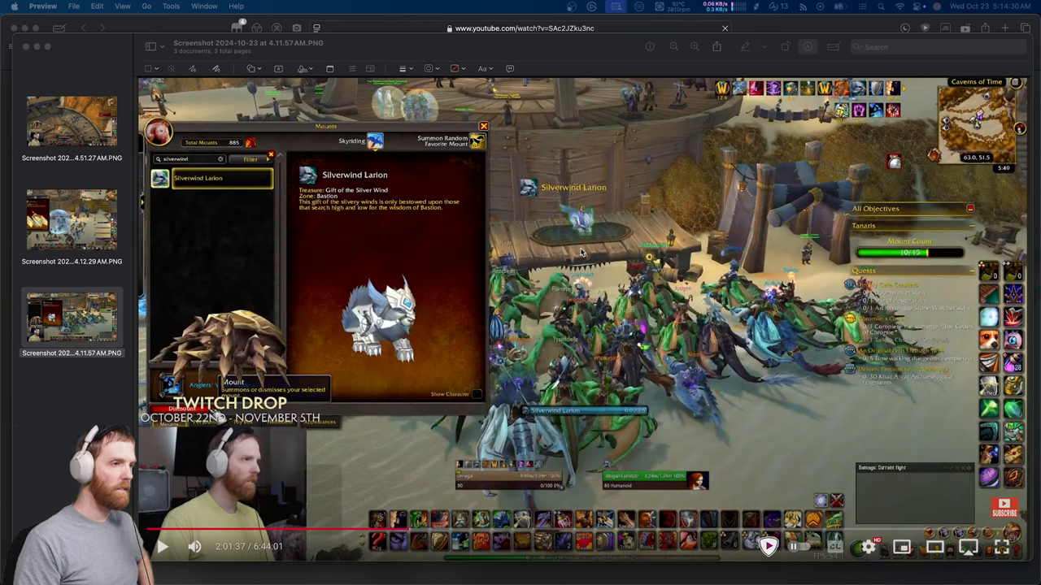
{"action": "mouse_move", "coordinate": [628, 360]}
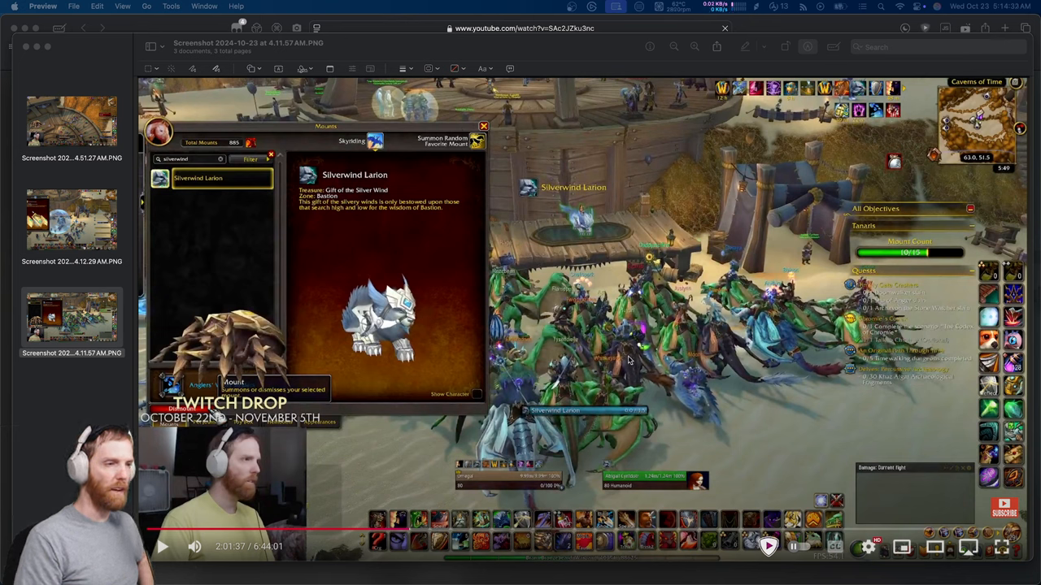
{"action": "mouse_move", "coordinate": [484, 315]}
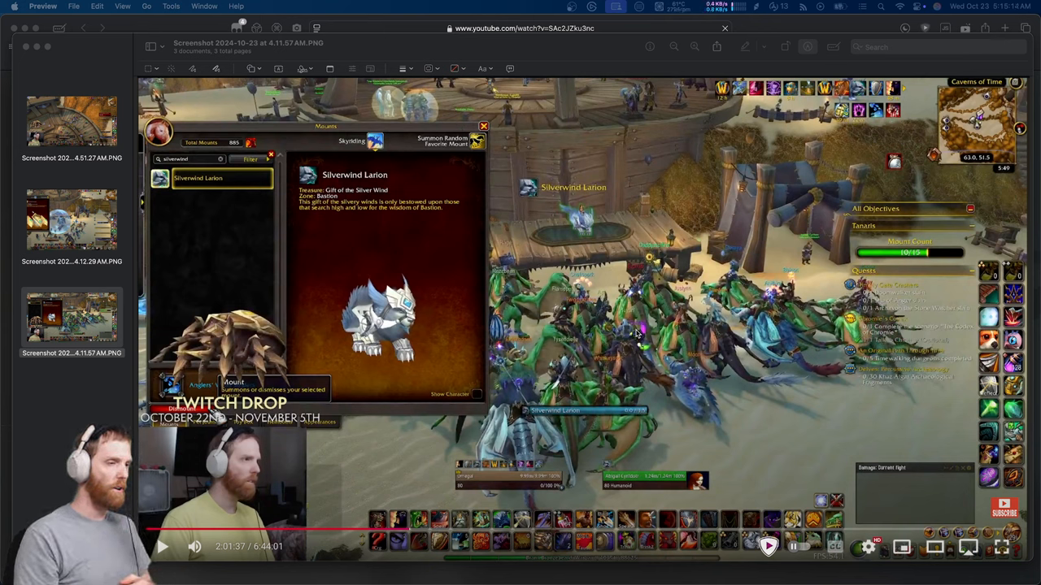
{"action": "mouse_move", "coordinate": [751, 203]}
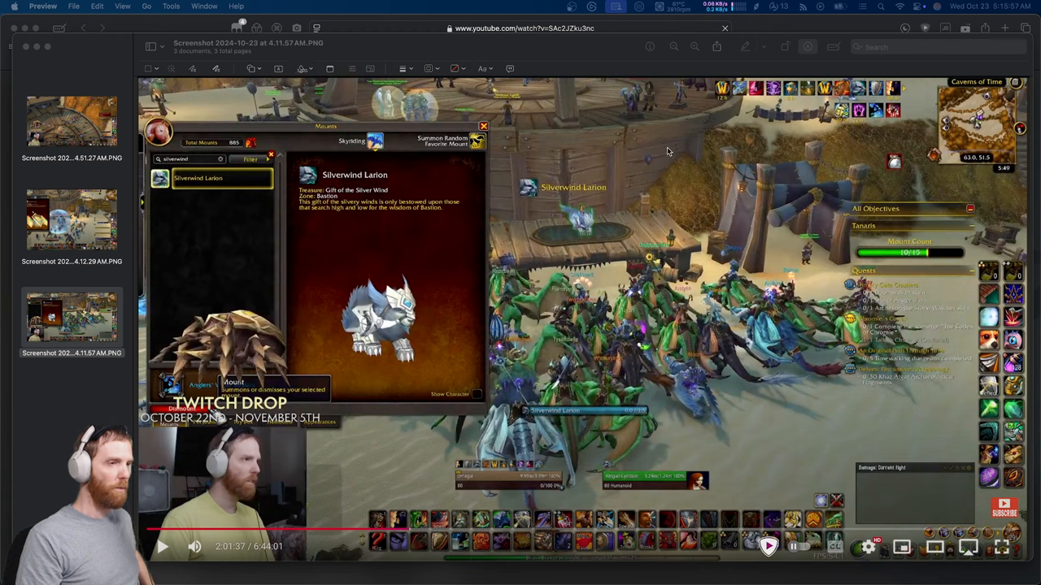
{"action": "mouse_move", "coordinate": [706, 237]}
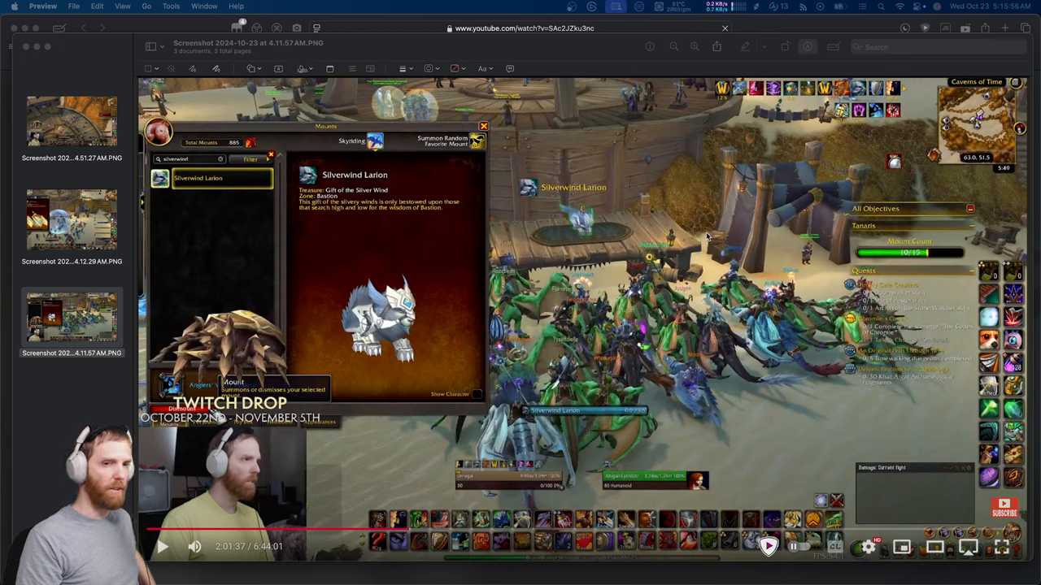